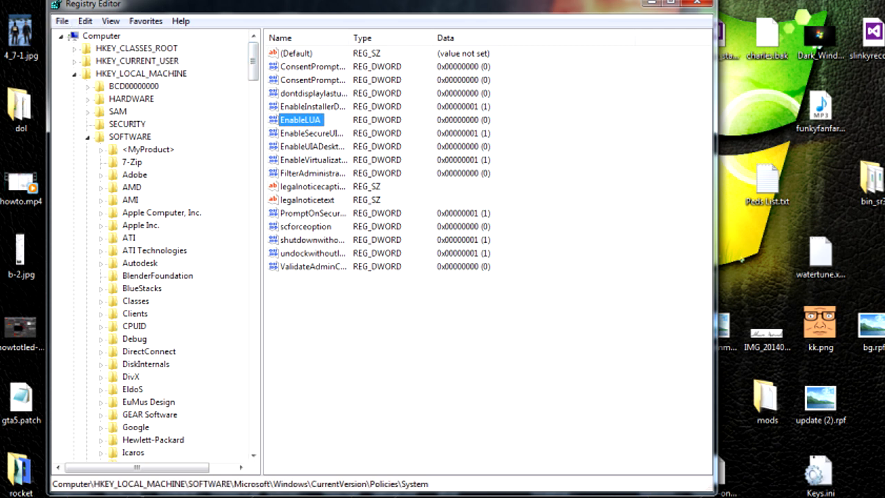
# Step: Navigate the registry tree to the System key under Policies and select the EnableLUA value
pyautogui.click(11, 491)
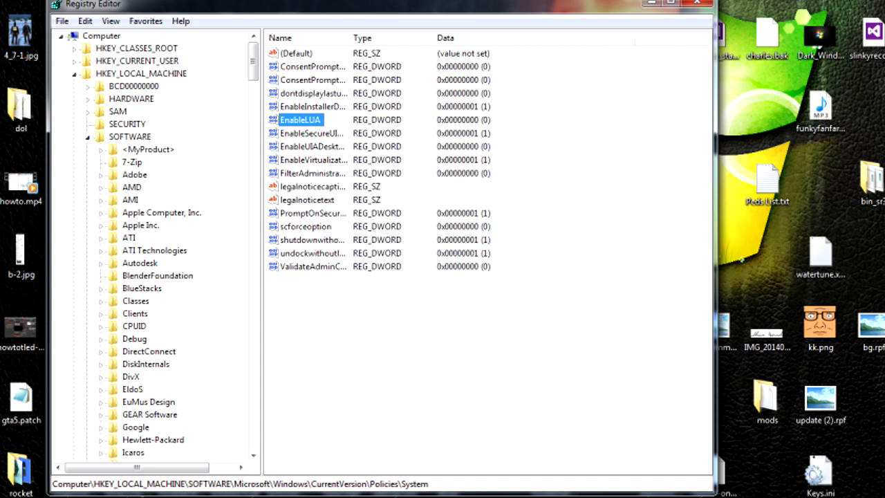
pyautogui.click(141, 73)
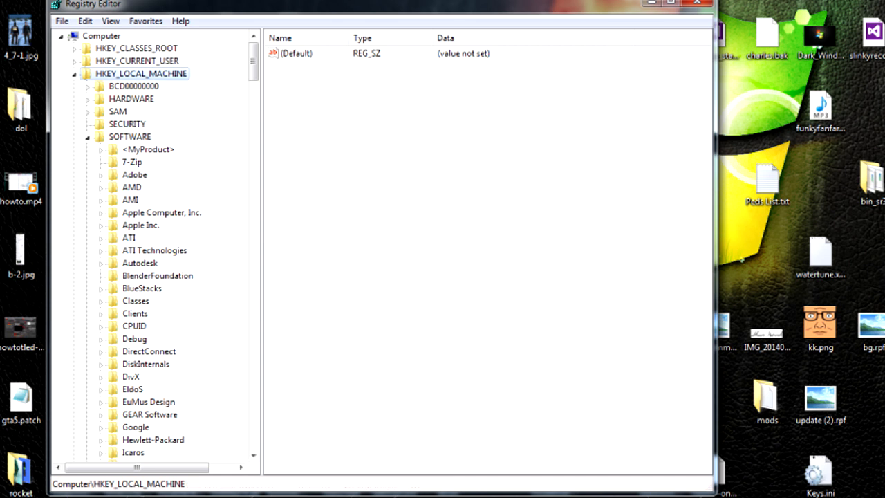
pyautogui.click(130, 137)
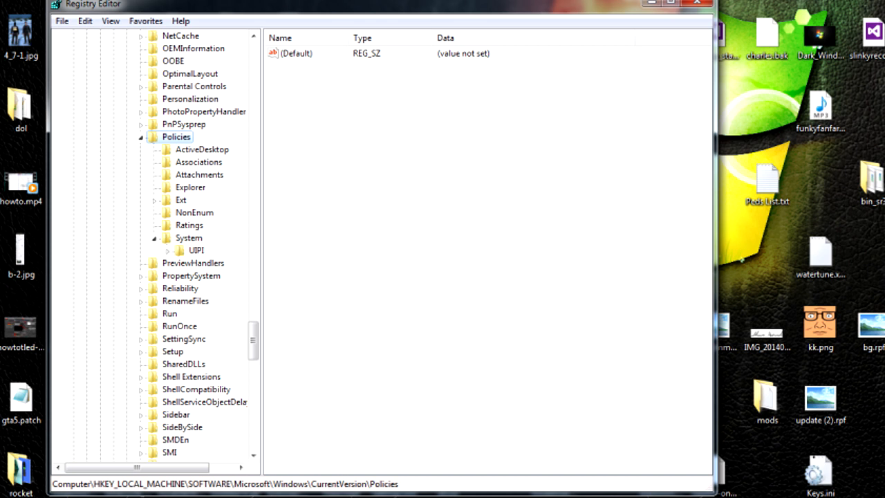
pyautogui.click(188, 237)
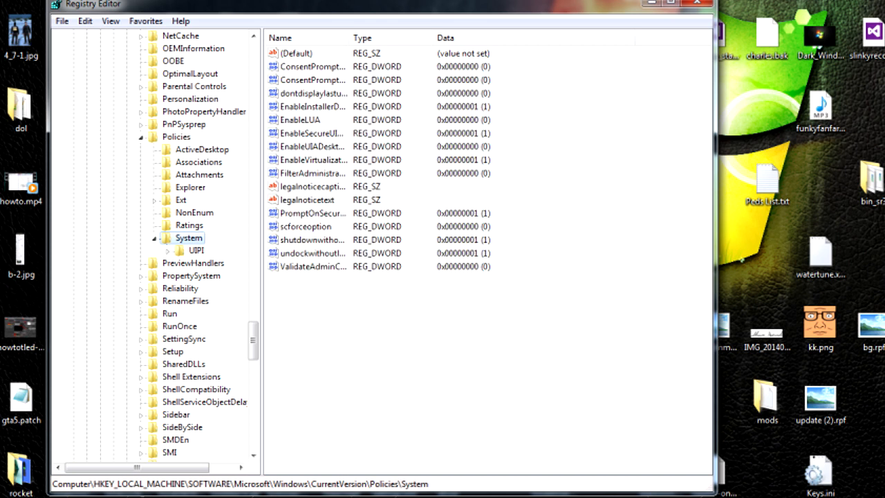
pyautogui.click(301, 119)
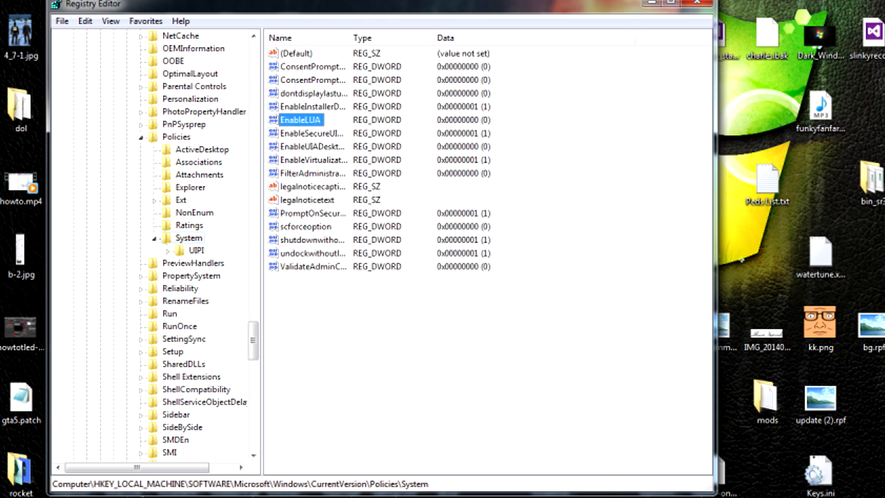
# Step: Set EnableLUA's value data to 0 and confirm the edit
pyautogui.doubleClick(300, 119)
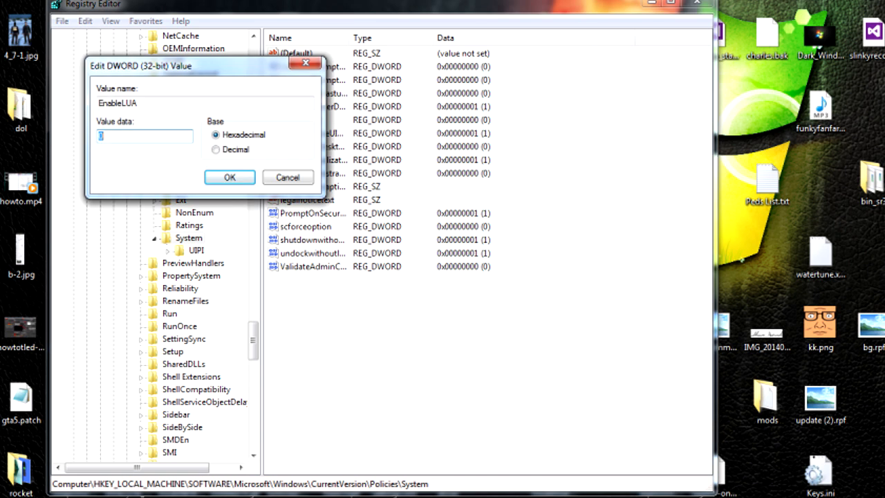
pyautogui.write('0')
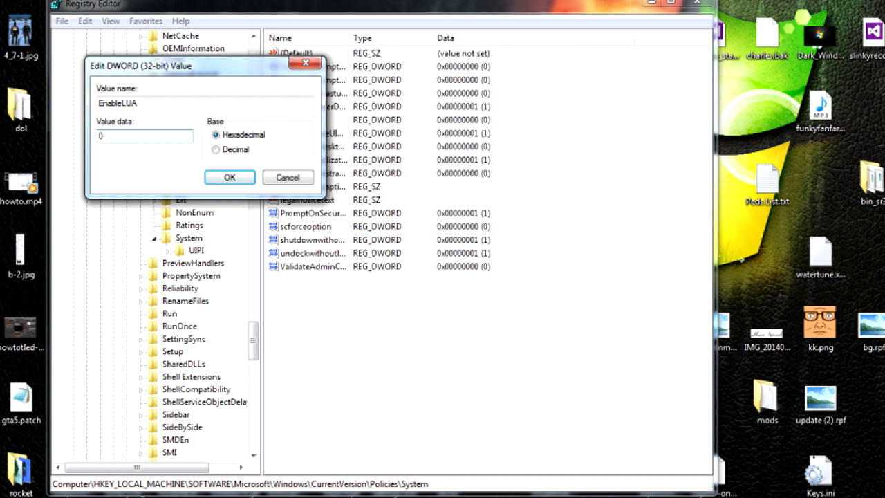
pyautogui.click(145, 135)
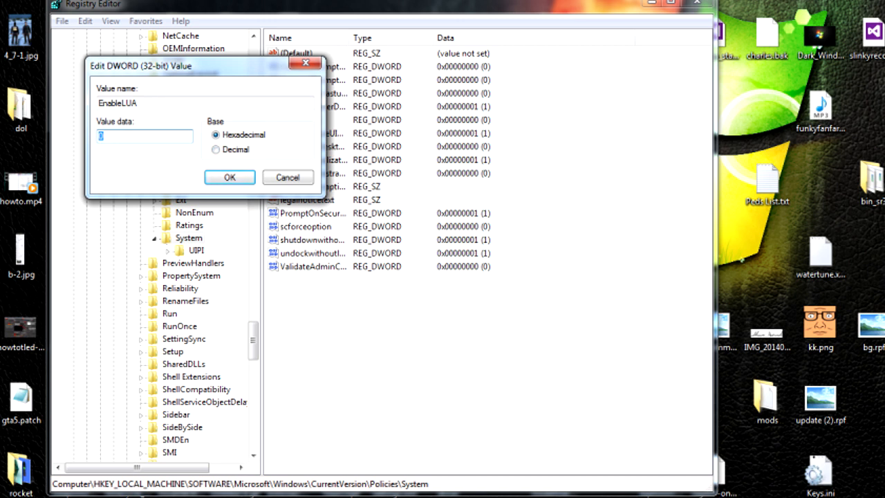
pyautogui.write('0')
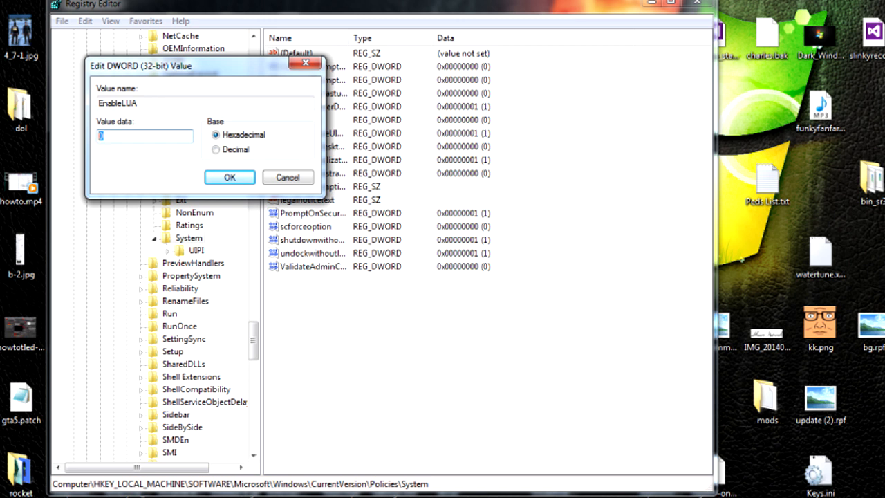
pyautogui.click(229, 177)
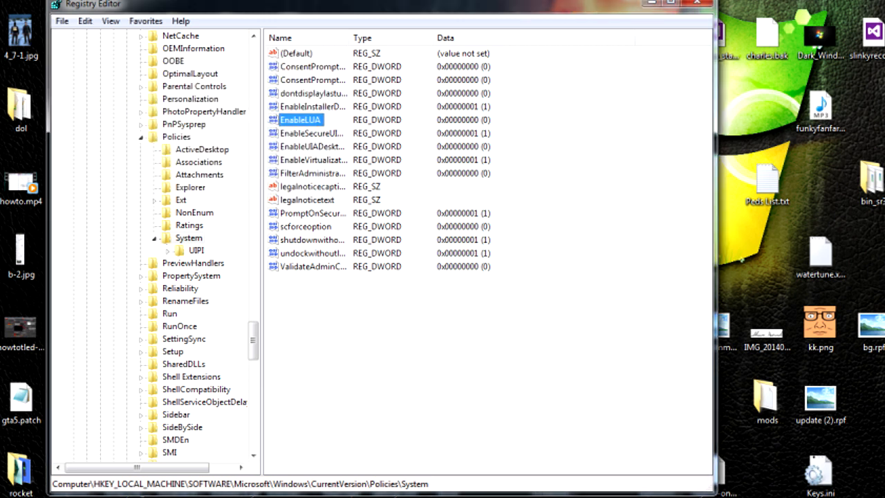